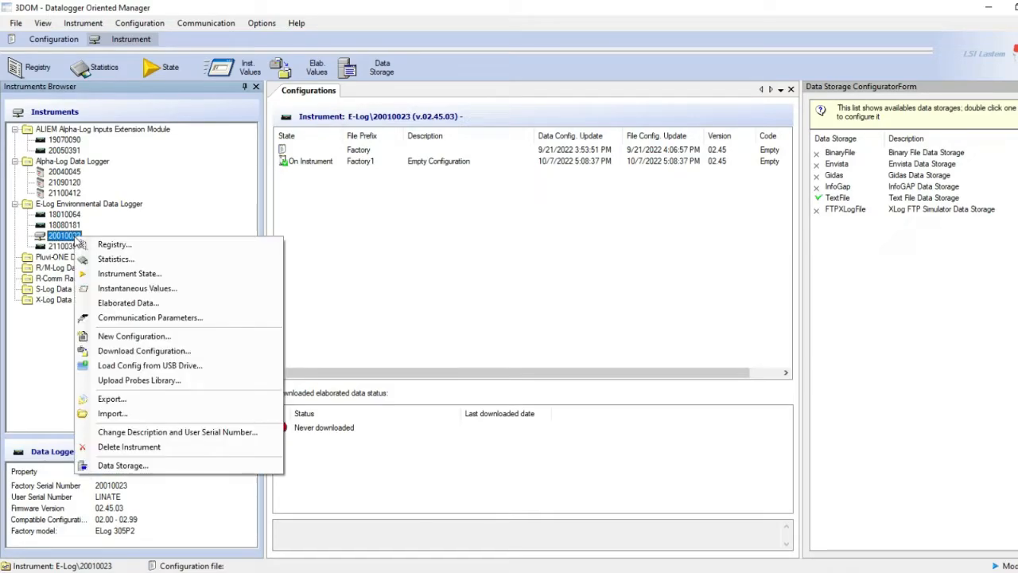
Set logger 20010023's communication parameters to serial port COM4 and choose its bit rate
{"action": "left_click", "coordinate": [149, 318]}
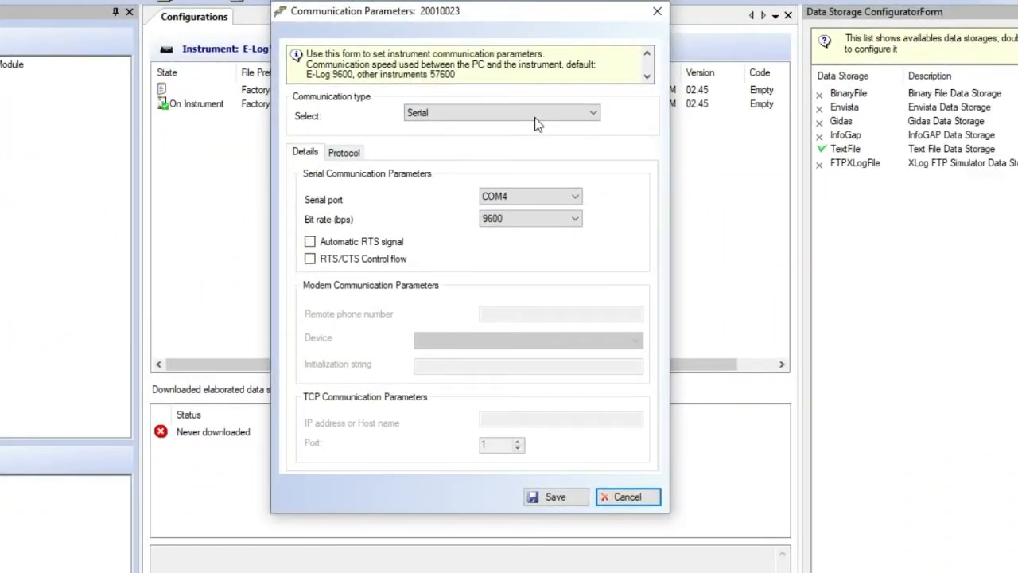
{"action": "left_click", "coordinate": [592, 111]}
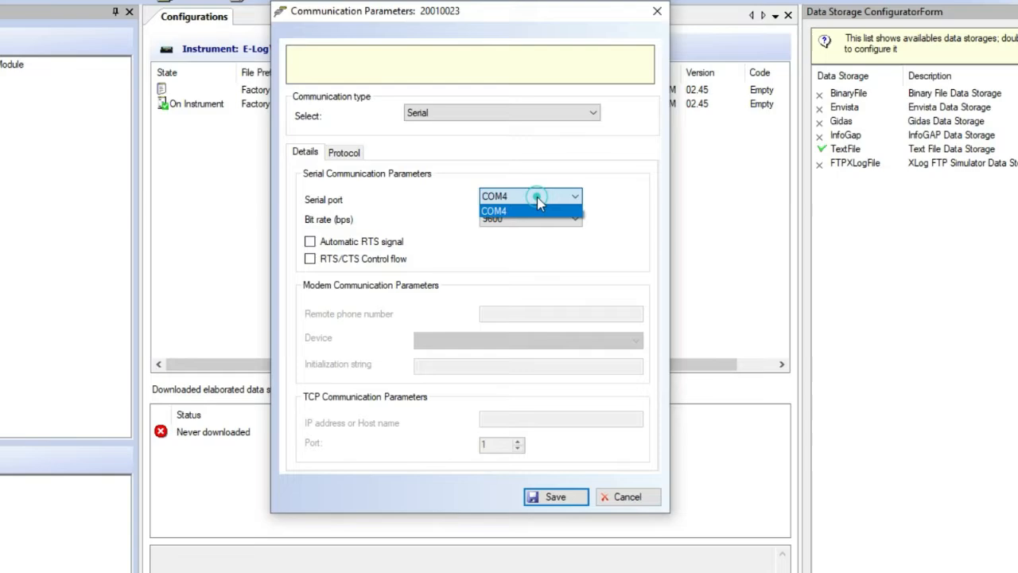
{"action": "left_click", "coordinate": [493, 210]}
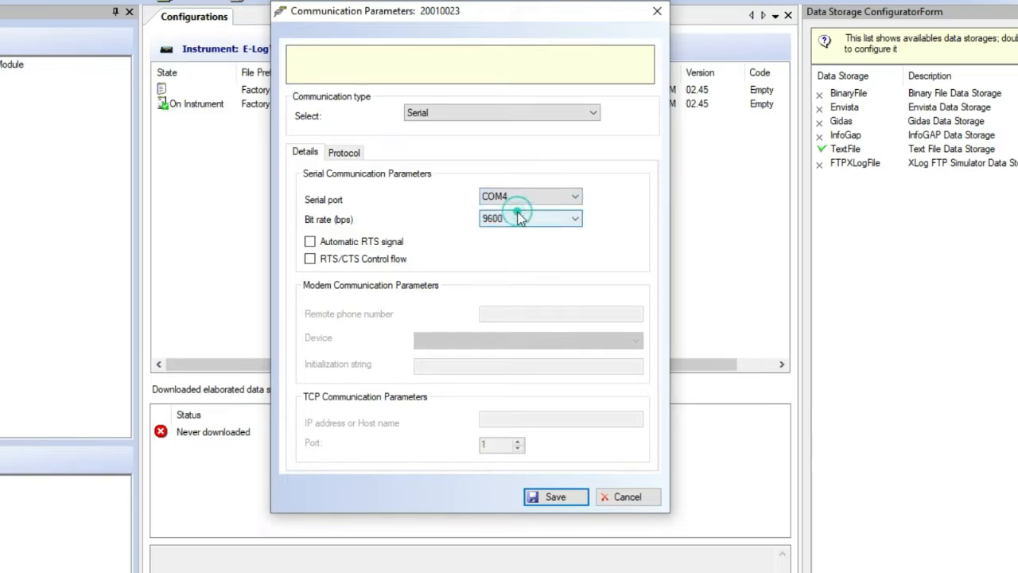
{"action": "left_click", "coordinate": [572, 218]}
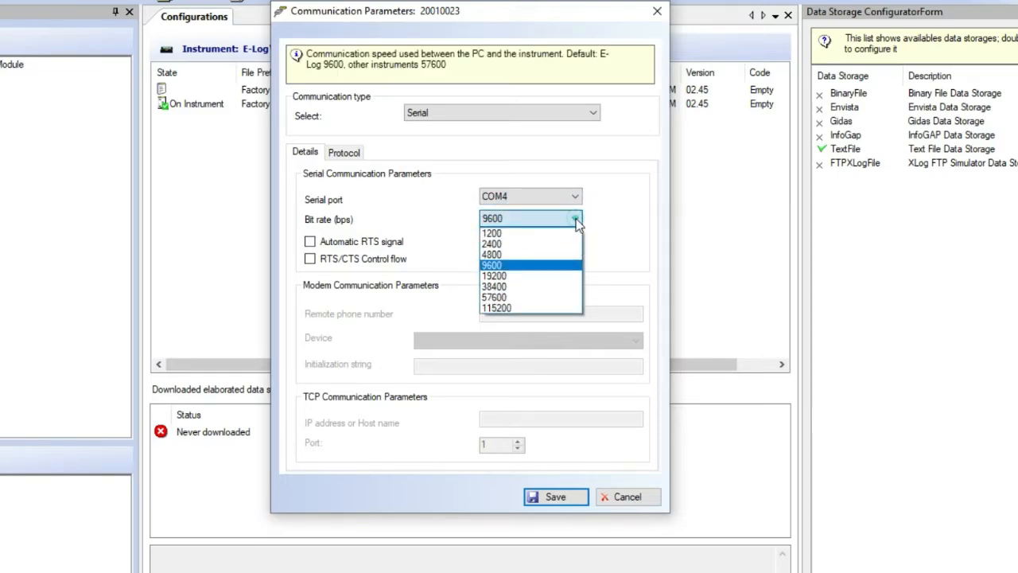
{"action": "mouse_move", "coordinate": [531, 269]}
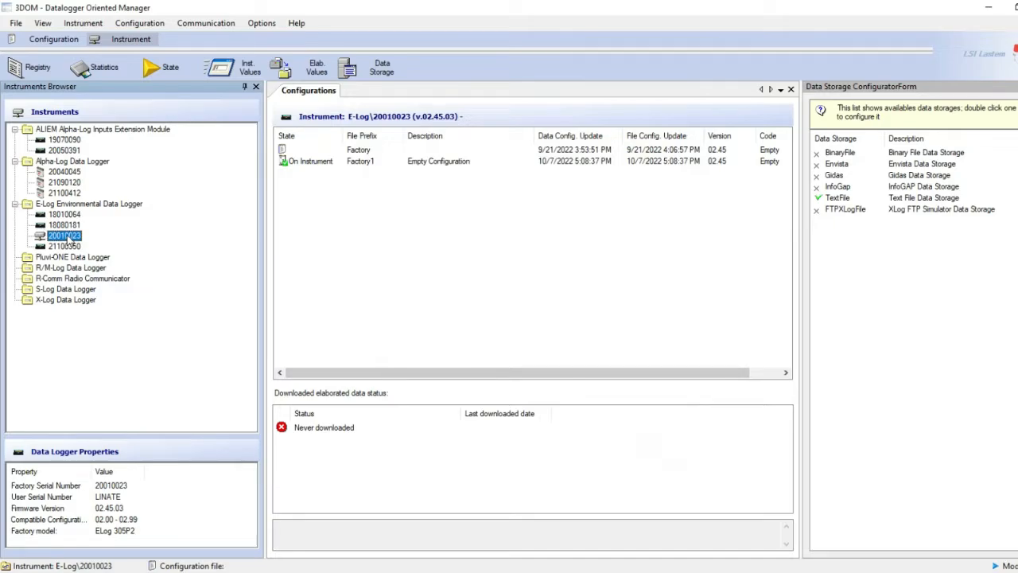
{"action": "right_click", "coordinate": [64, 236]}
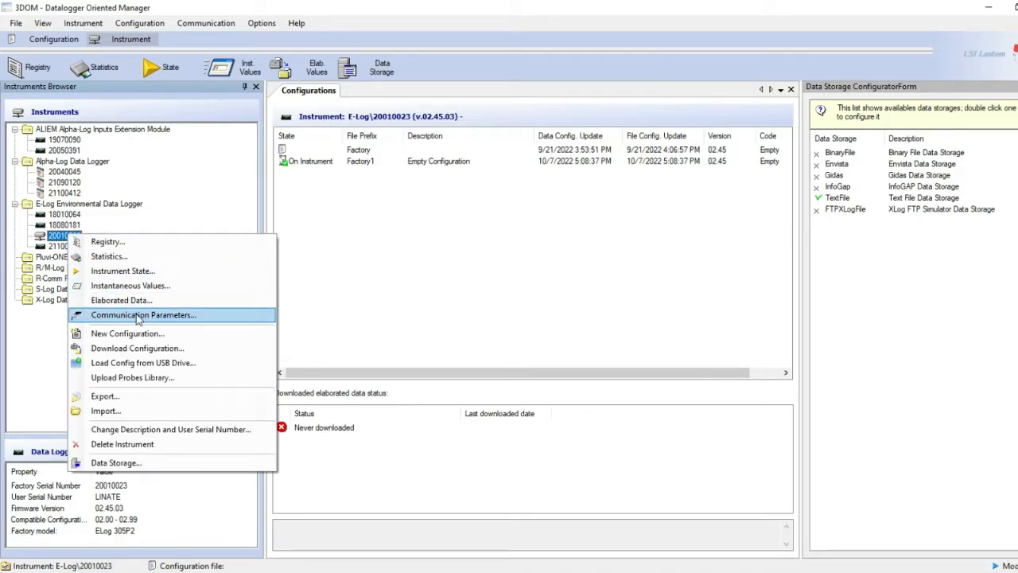
{"action": "left_click", "coordinate": [144, 315]}
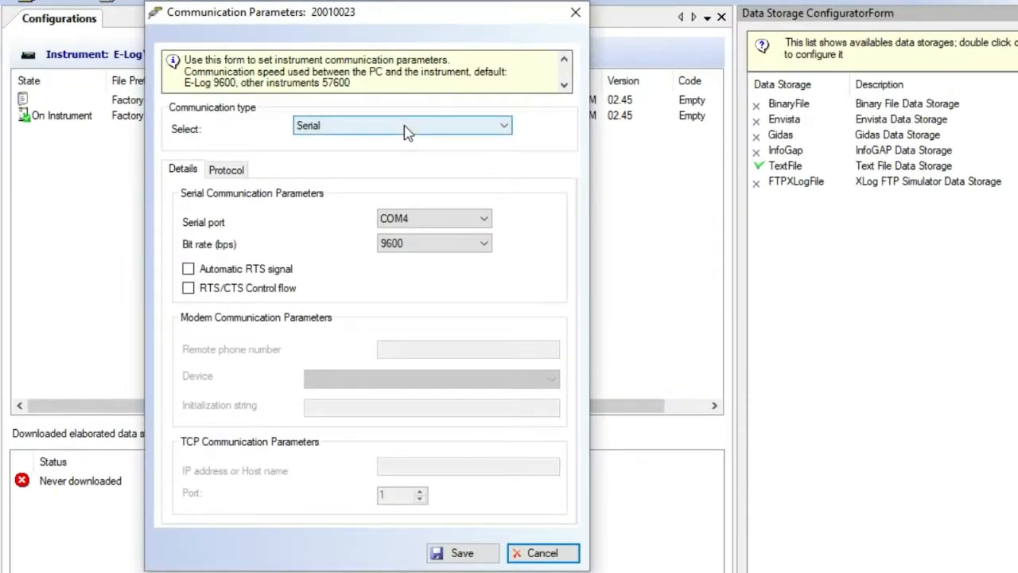
{"action": "left_click", "coordinate": [503, 124]}
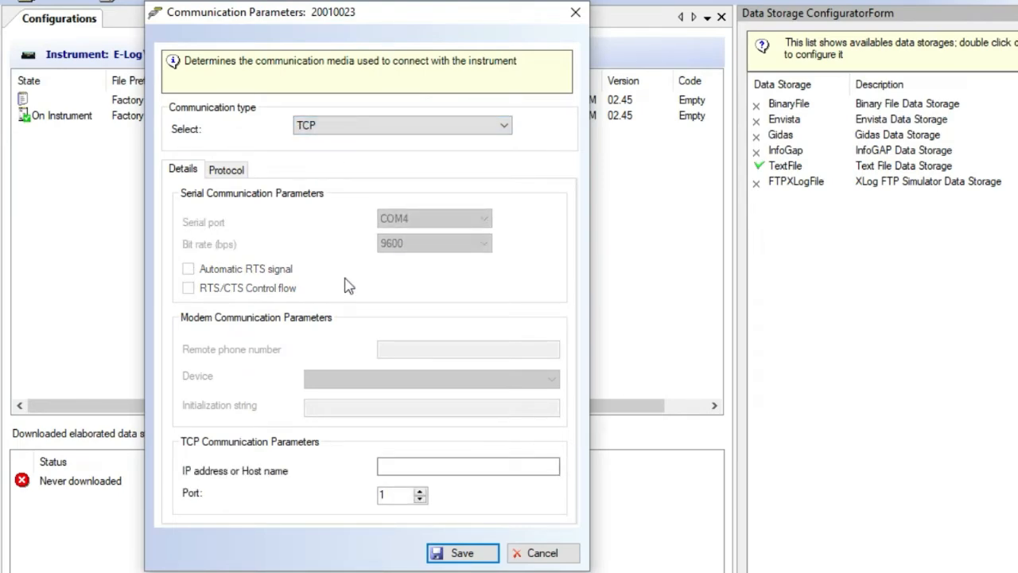
{"action": "left_click", "coordinate": [468, 466]}
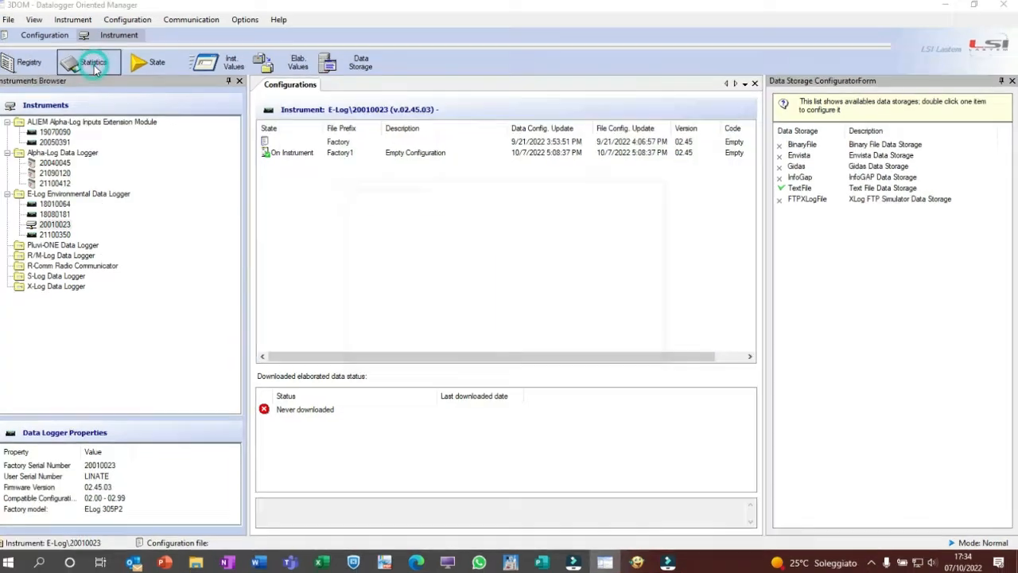
{"action": "left_click", "coordinate": [92, 62]}
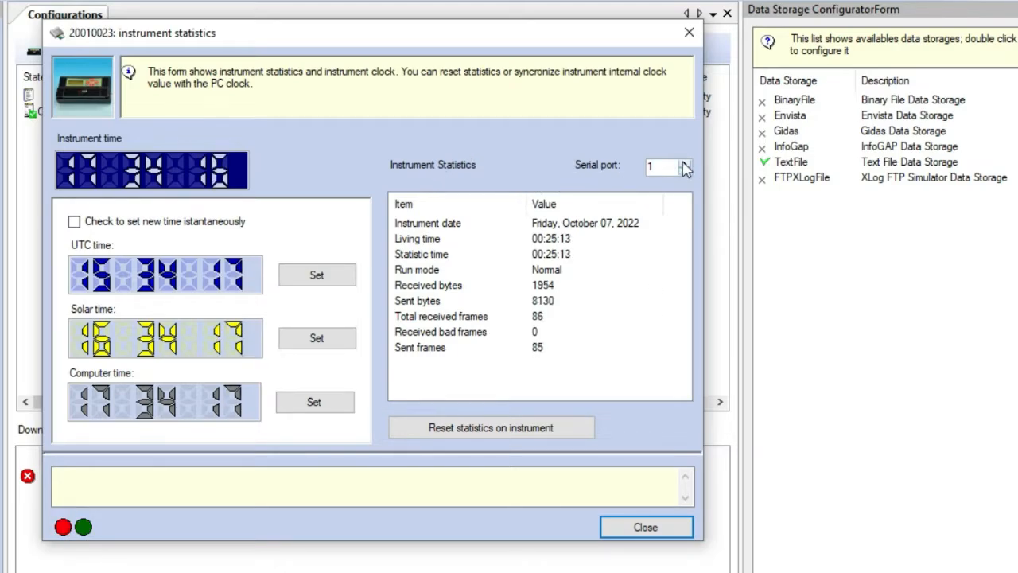
{"action": "left_click", "coordinate": [684, 163]}
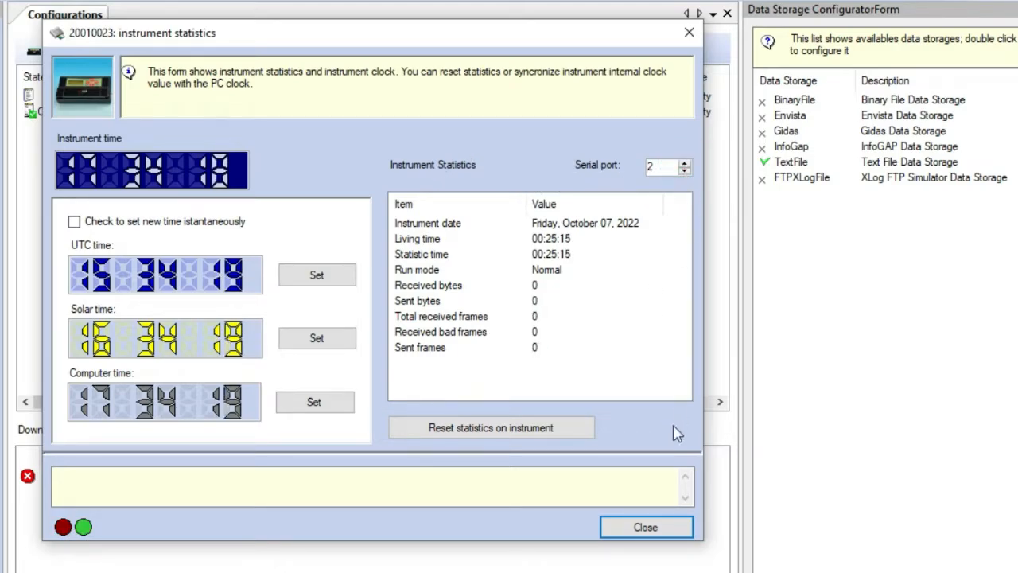
{"action": "left_click", "coordinate": [646, 527]}
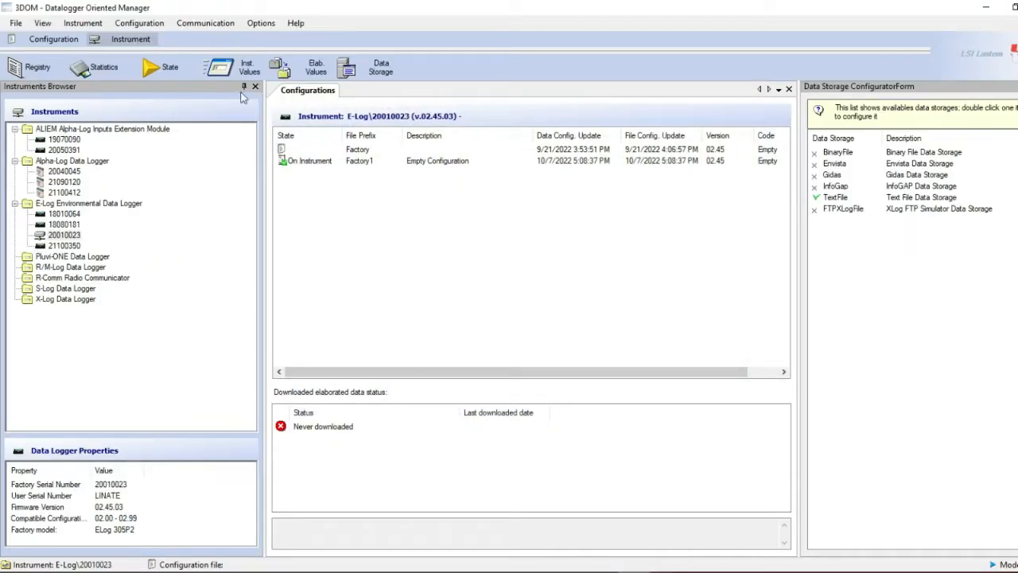
{"action": "left_click", "coordinate": [231, 66]}
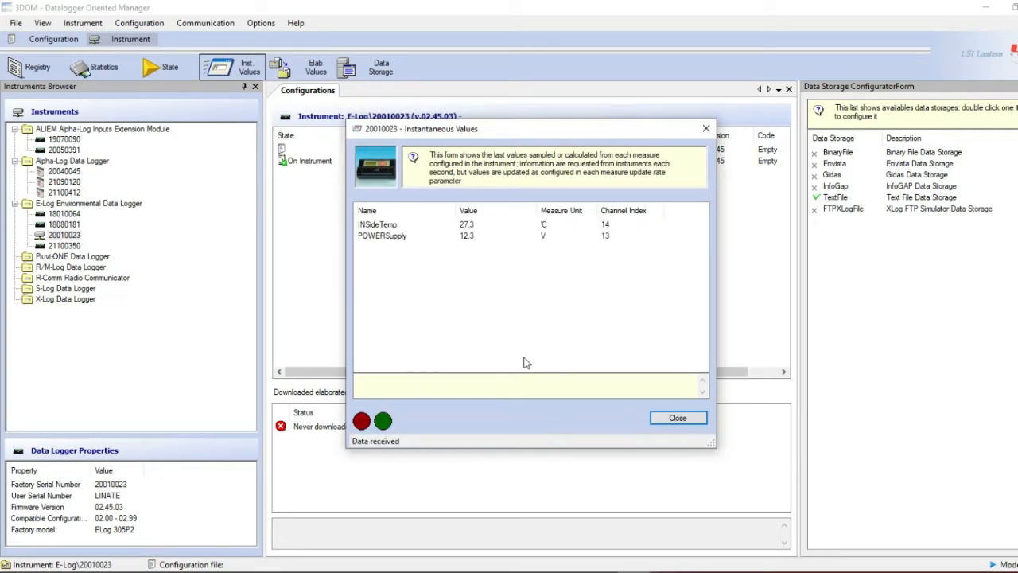
{"action": "left_click", "coordinate": [678, 417]}
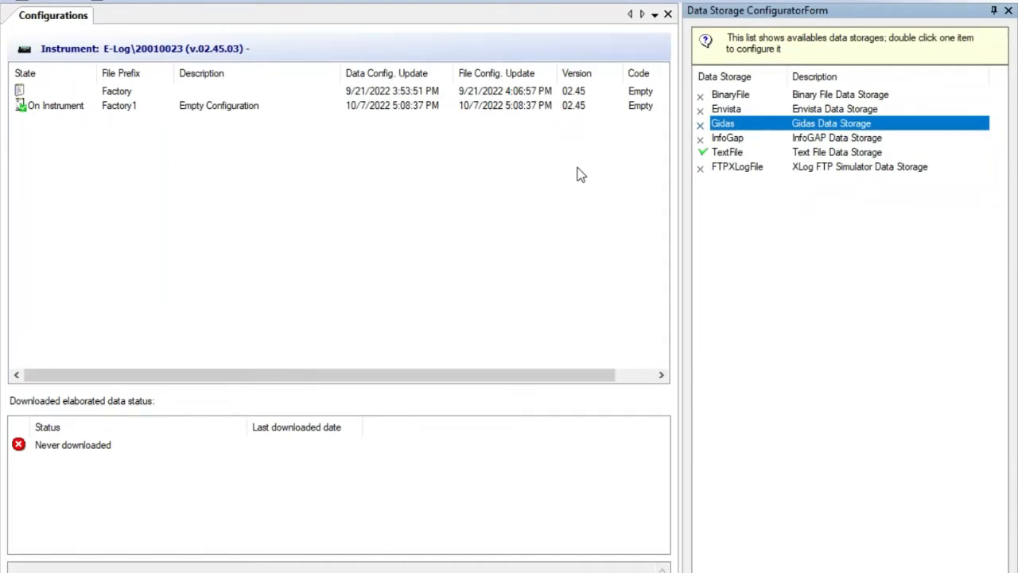
{"action": "mouse_move", "coordinate": [942, 172]}
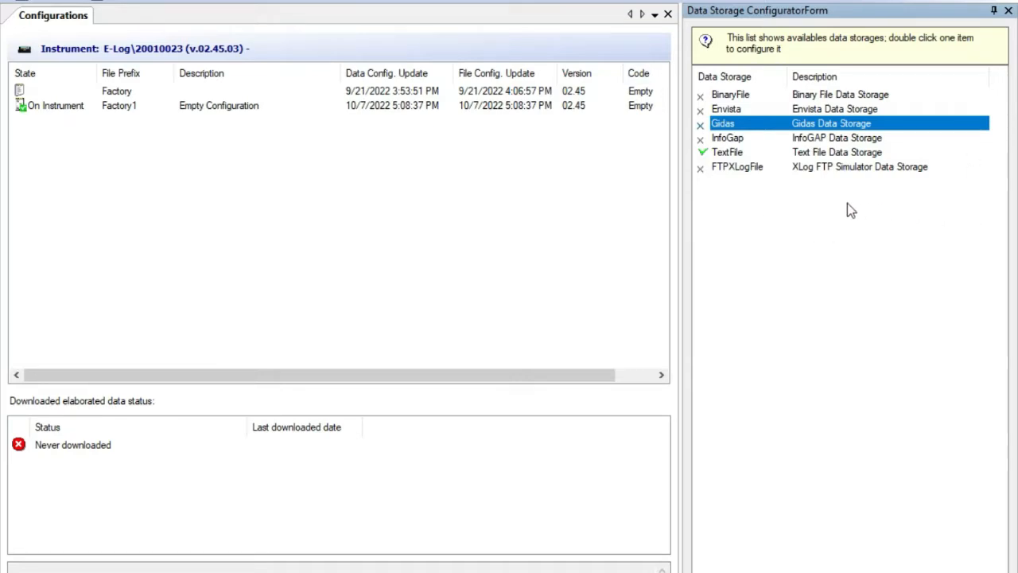
Confirm the TextFile data storage as active, then select the Gidas storage entry
{"action": "left_click", "coordinate": [727, 153]}
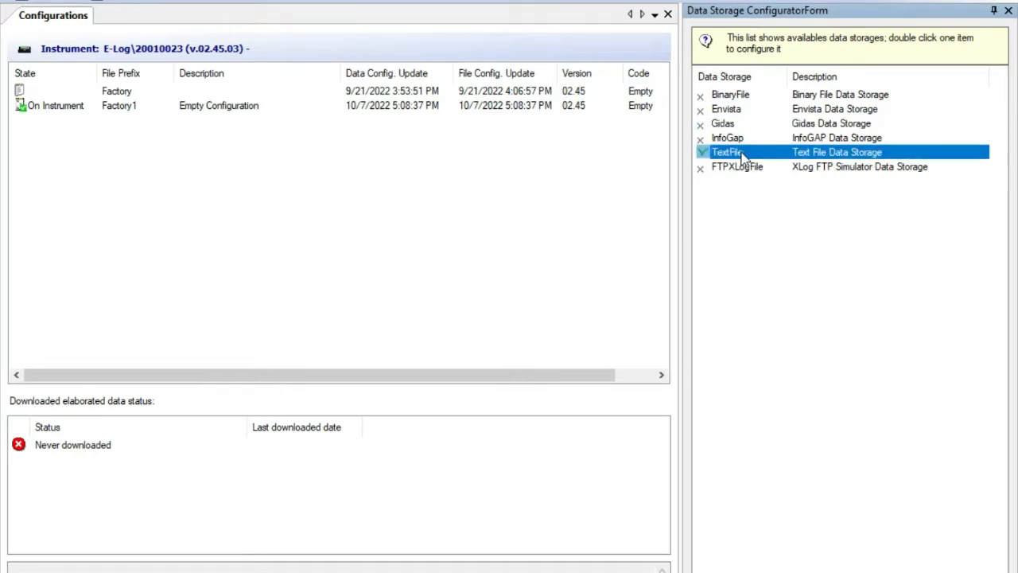
{"action": "mouse_move", "coordinate": [770, 197]}
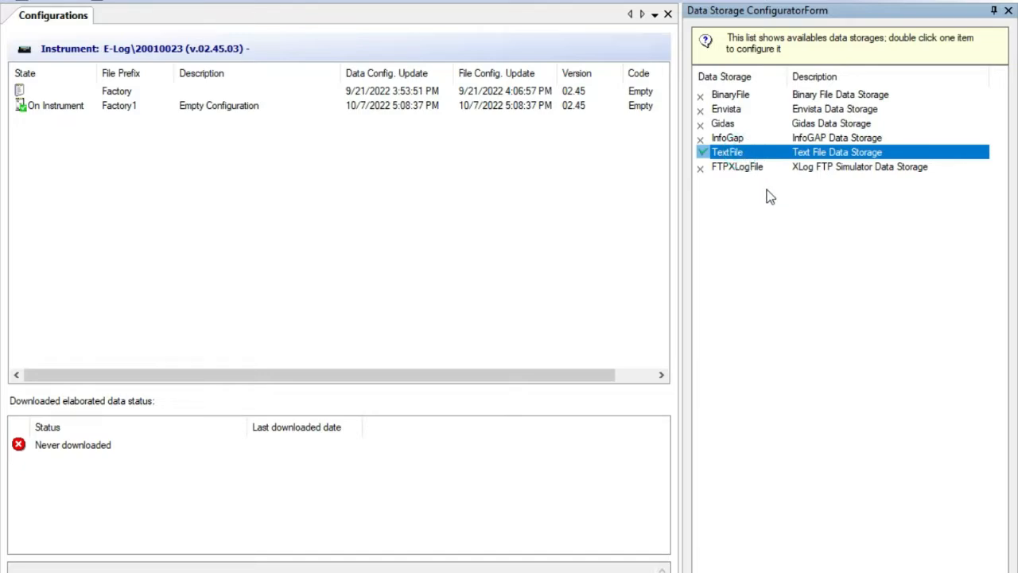
{"action": "mouse_move", "coordinate": [766, 158]}
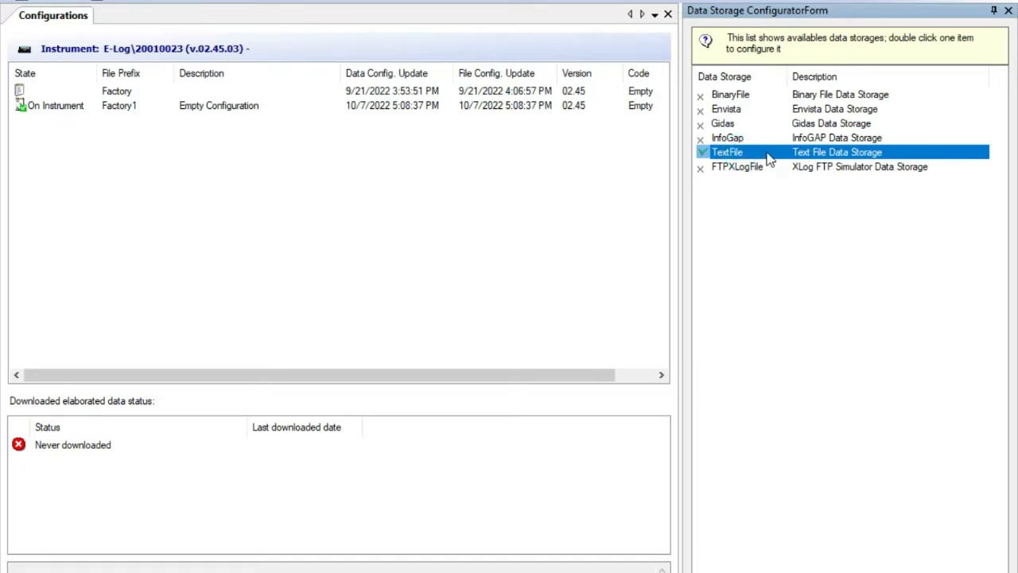
{"action": "double_click", "coordinate": [726, 152]}
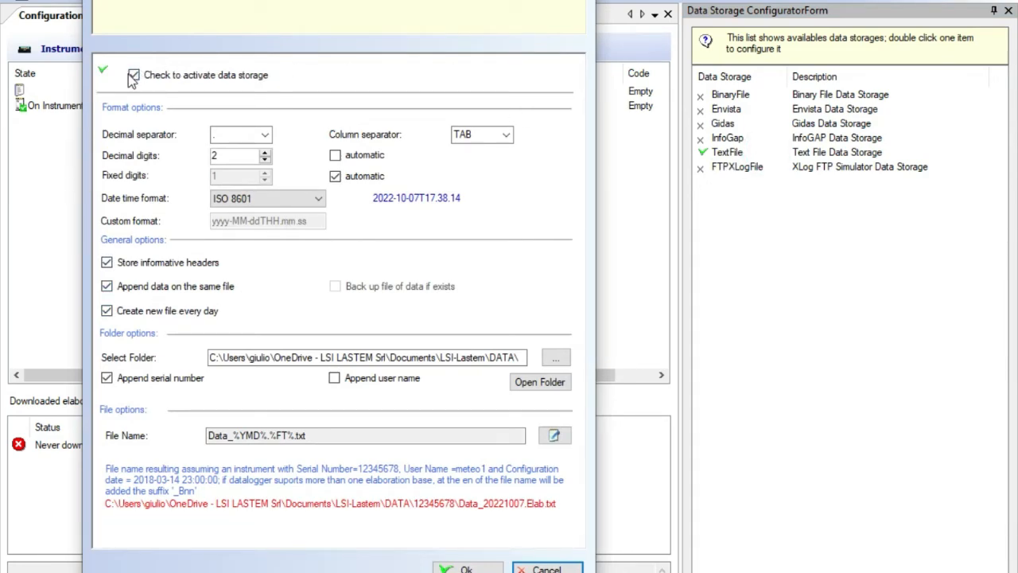
{"action": "left_click", "coordinate": [134, 75]}
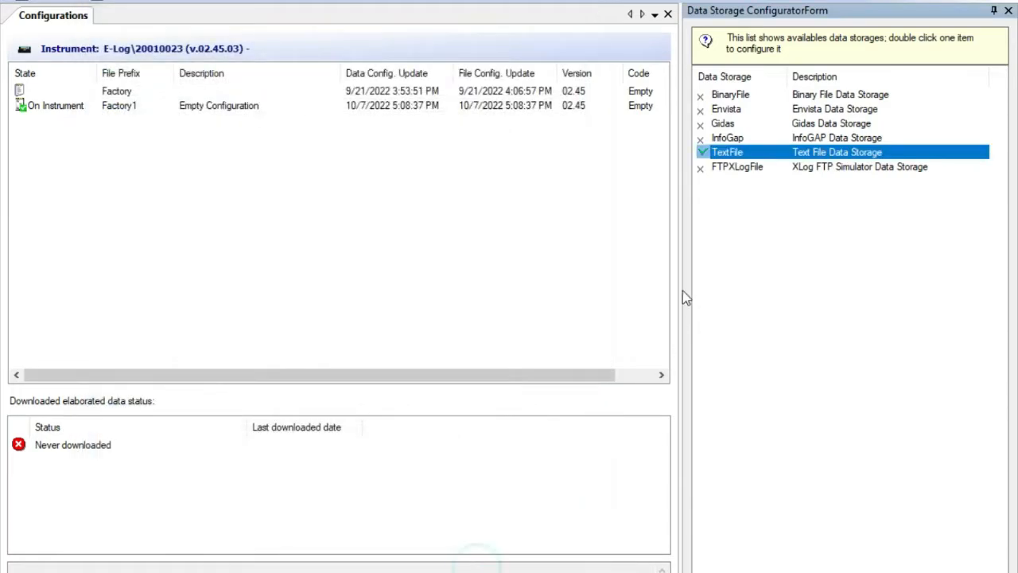
{"action": "left_click", "coordinate": [722, 124]}
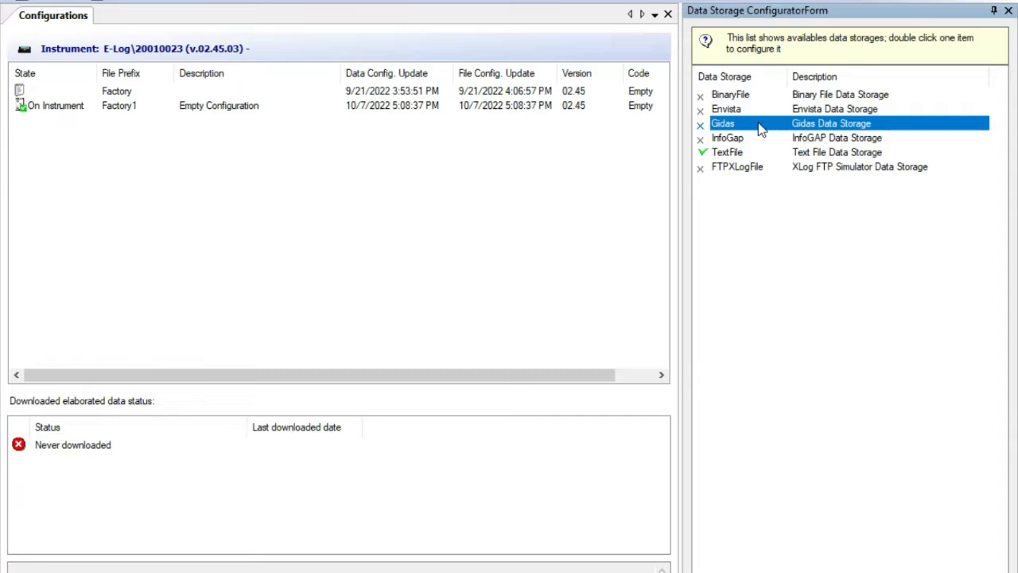
{"action": "double_click", "coordinate": [722, 125]}
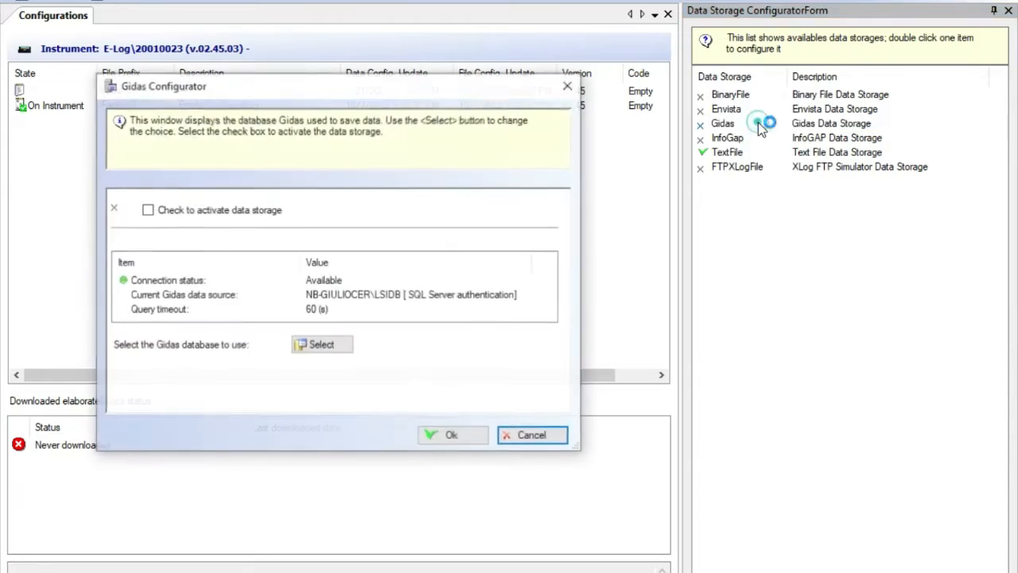
{"action": "mouse_move", "coordinate": [210, 199]}
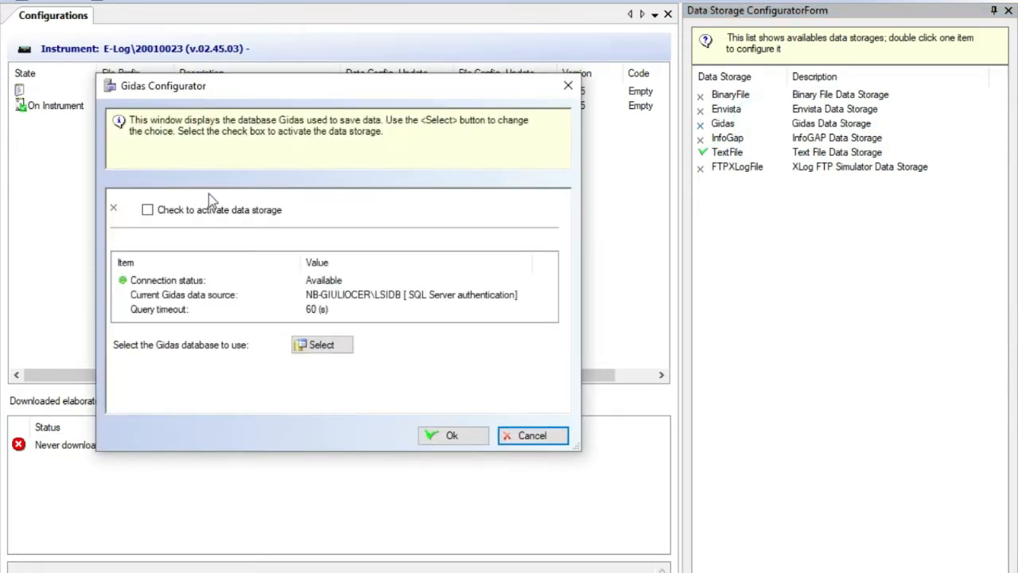
{"action": "left_click", "coordinate": [146, 210]}
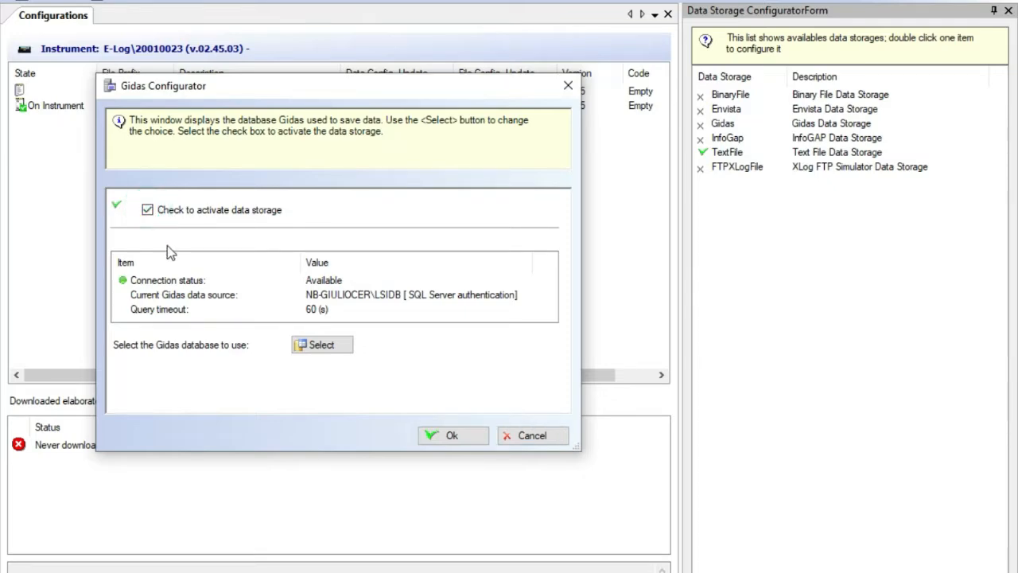
{"action": "mouse_move", "coordinate": [301, 408]}
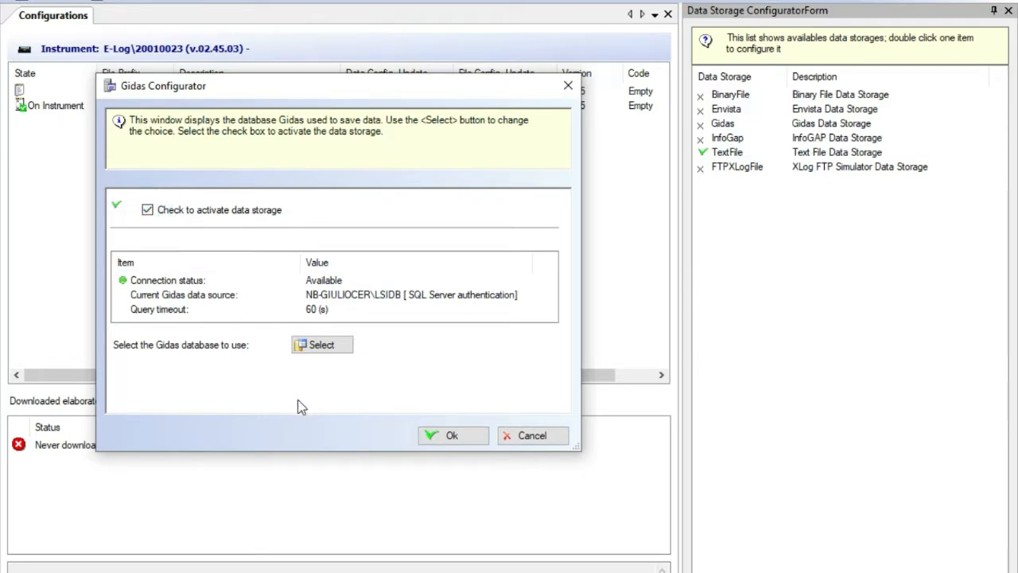
{"action": "mouse_move", "coordinate": [318, 405]}
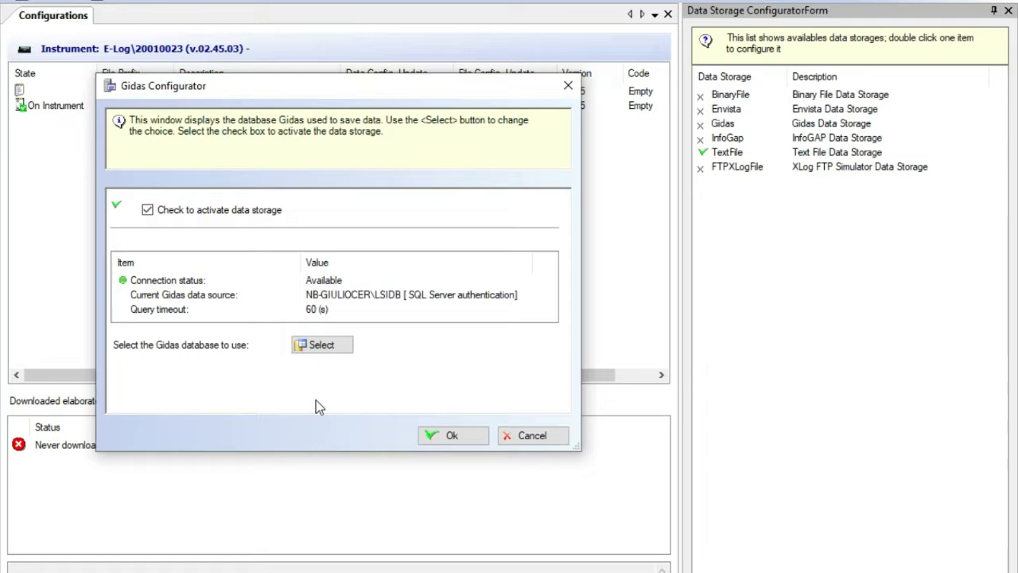
{"action": "mouse_move", "coordinate": [532, 436]}
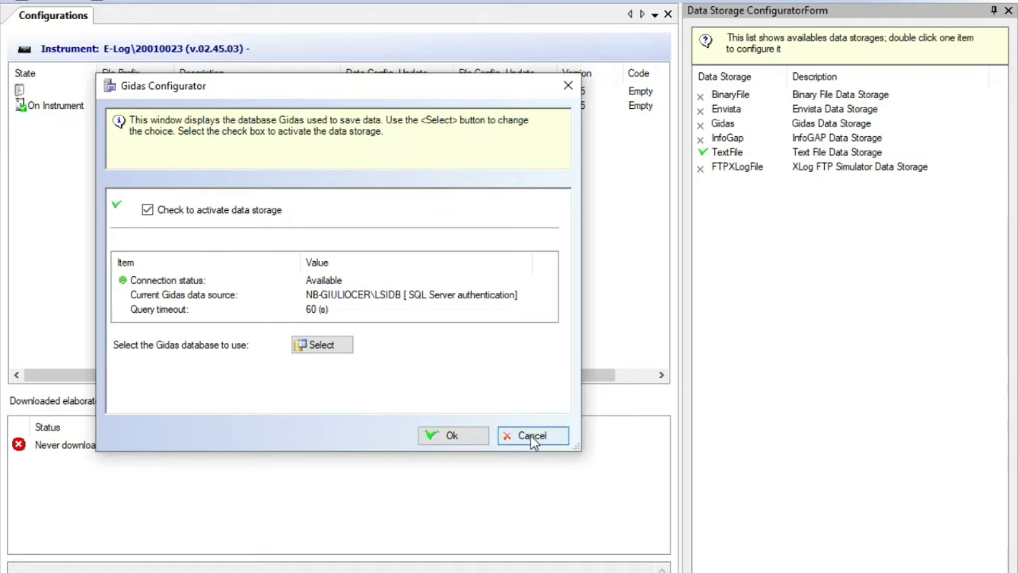
{"action": "left_click", "coordinate": [531, 436]}
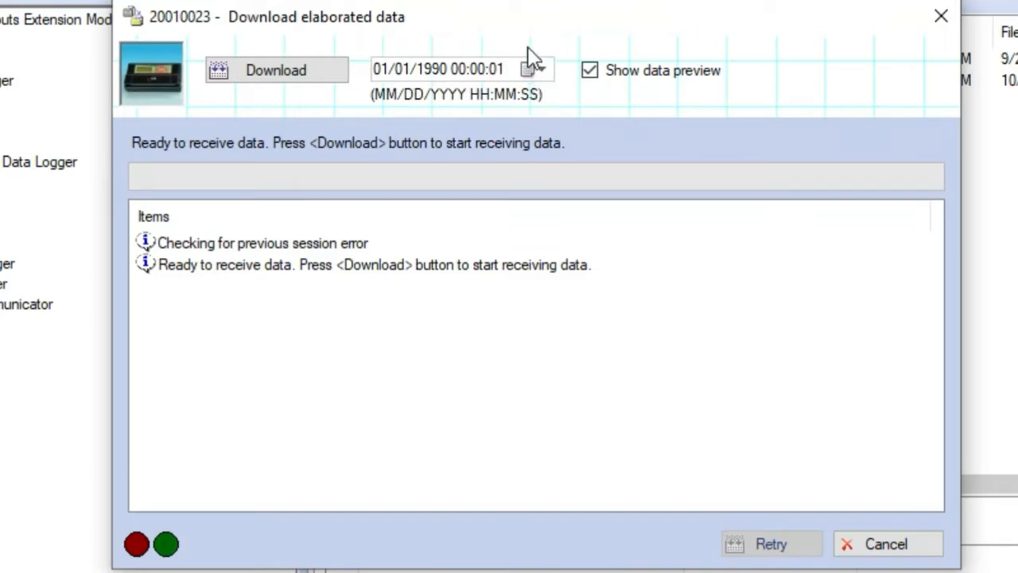
{"action": "mouse_move", "coordinate": [464, 112]}
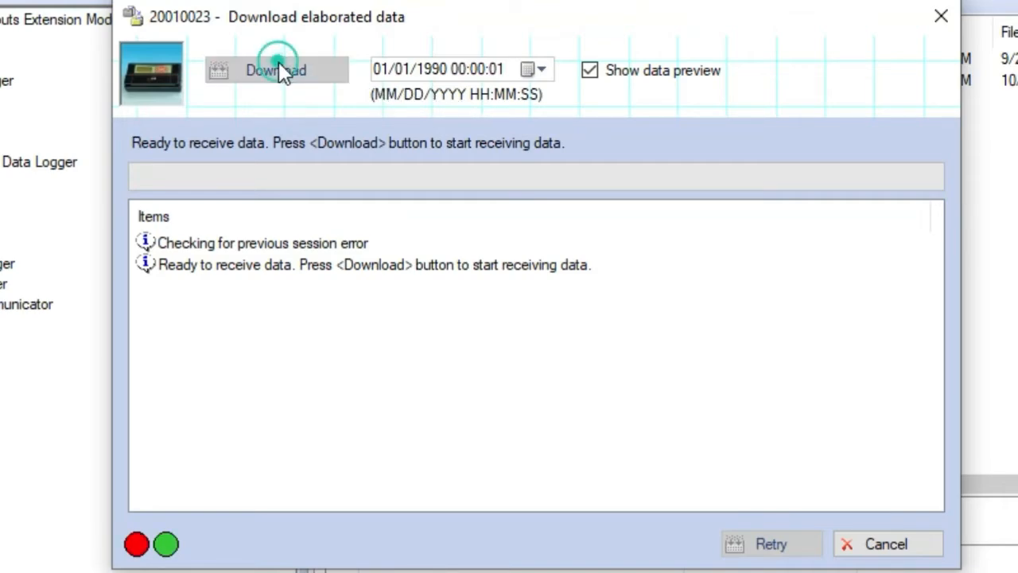
Download the elaborated data, filling the preview with minute readings from 10/07/2022 17:10
{"action": "left_click", "coordinate": [276, 70]}
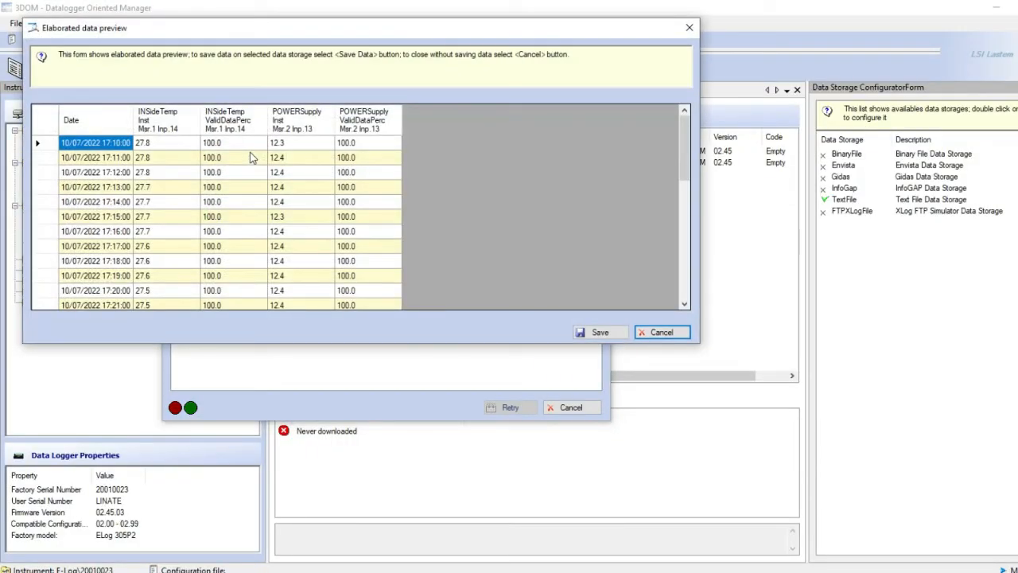
{"action": "mouse_move", "coordinate": [322, 323]}
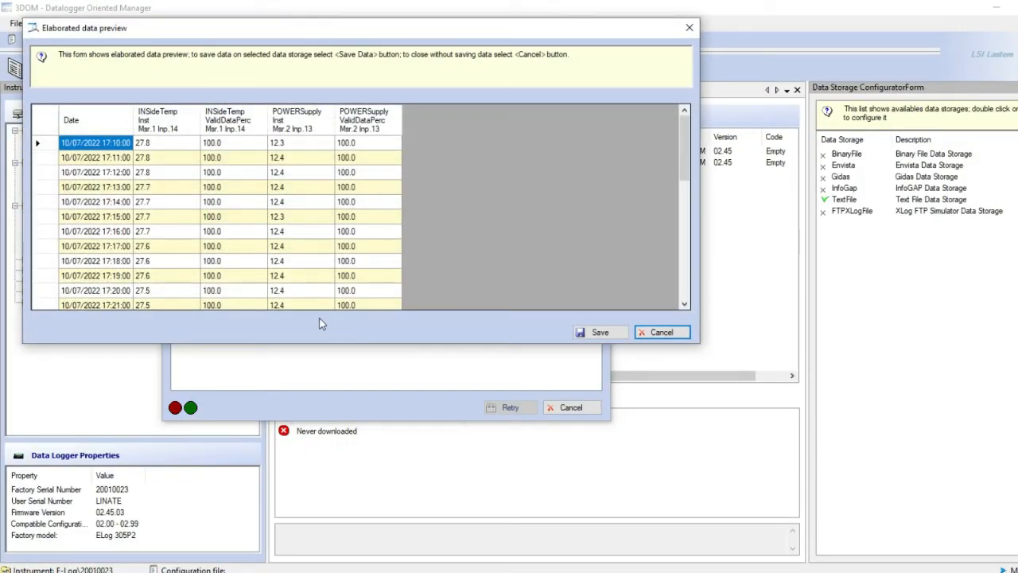
{"action": "mouse_move", "coordinate": [493, 295]}
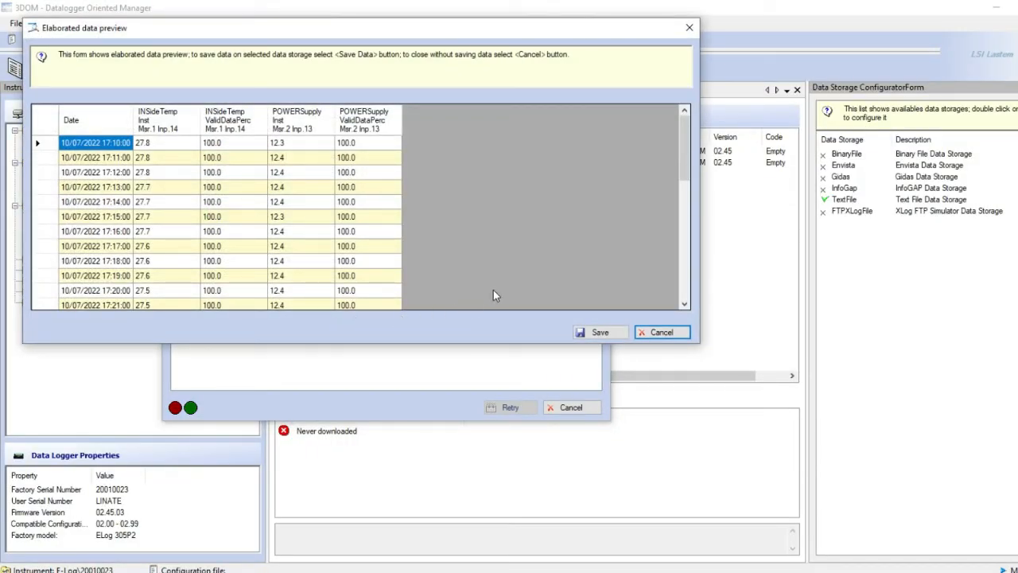
{"action": "mouse_move", "coordinate": [517, 264]}
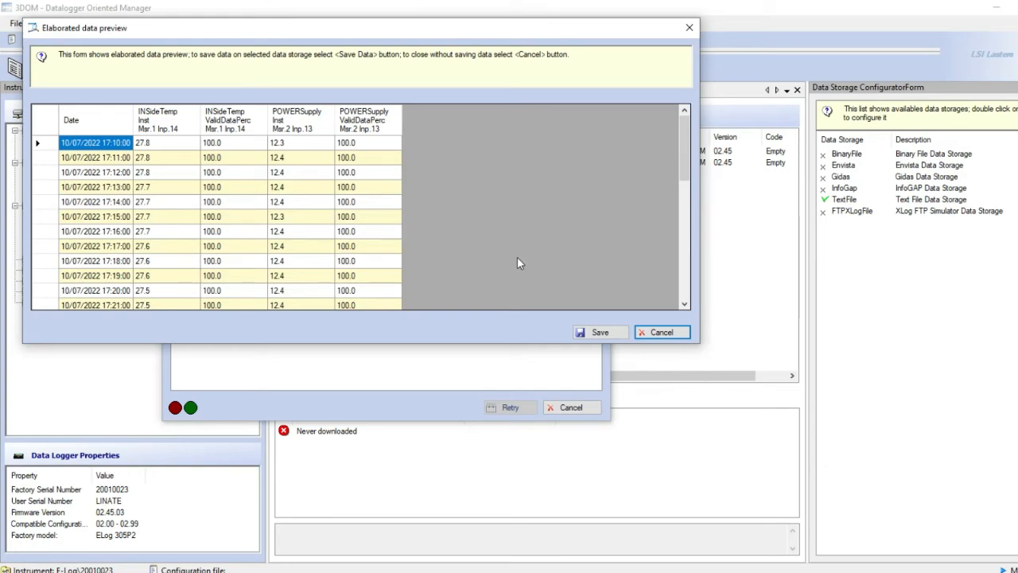
{"action": "mouse_move", "coordinate": [499, 207]}
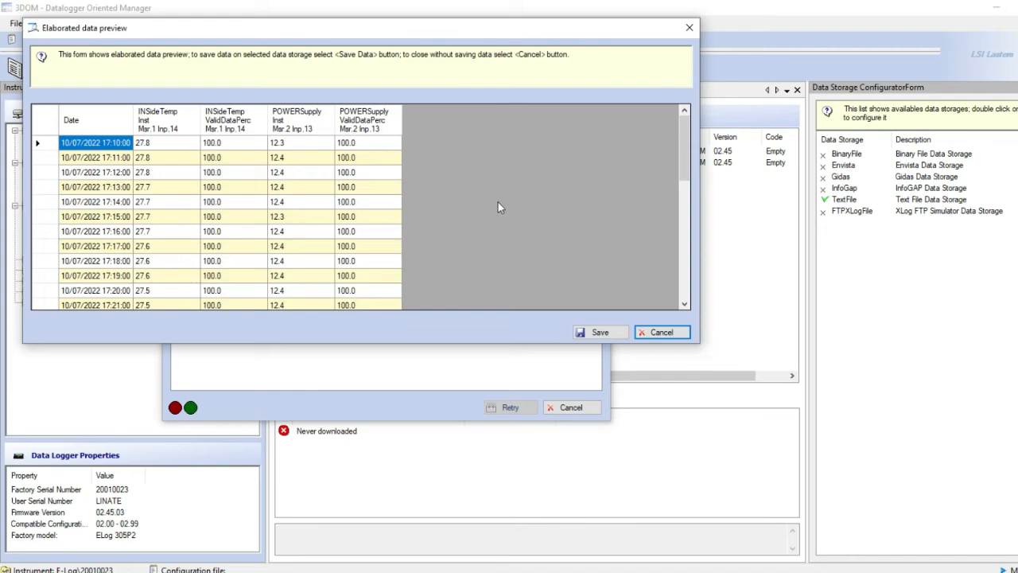
{"action": "mouse_move", "coordinate": [317, 307]}
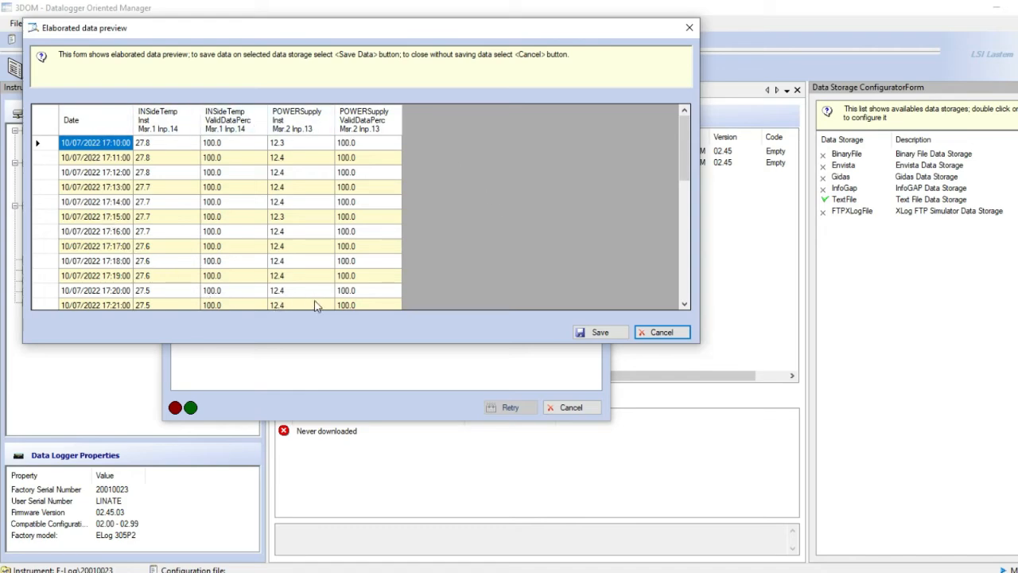